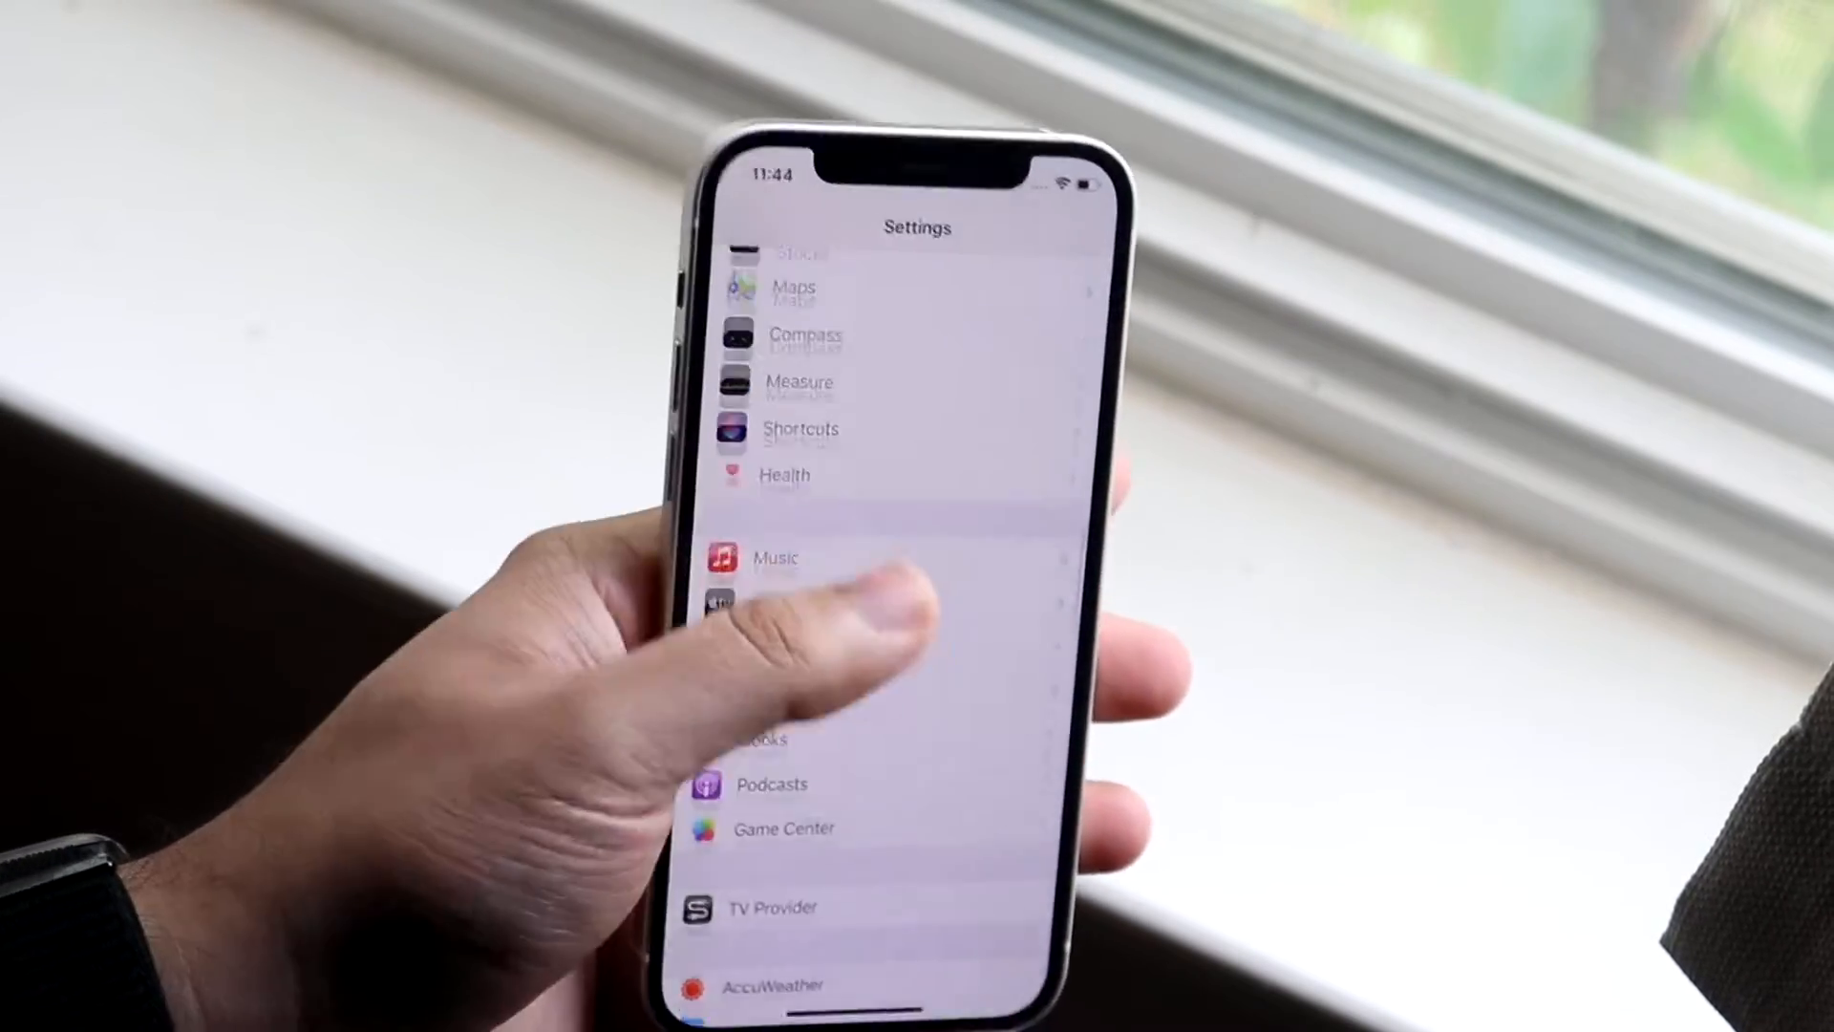
Scroll the Apple ID account page down past the signed-in devices to reach Sign Out.
scroll("down", 3)
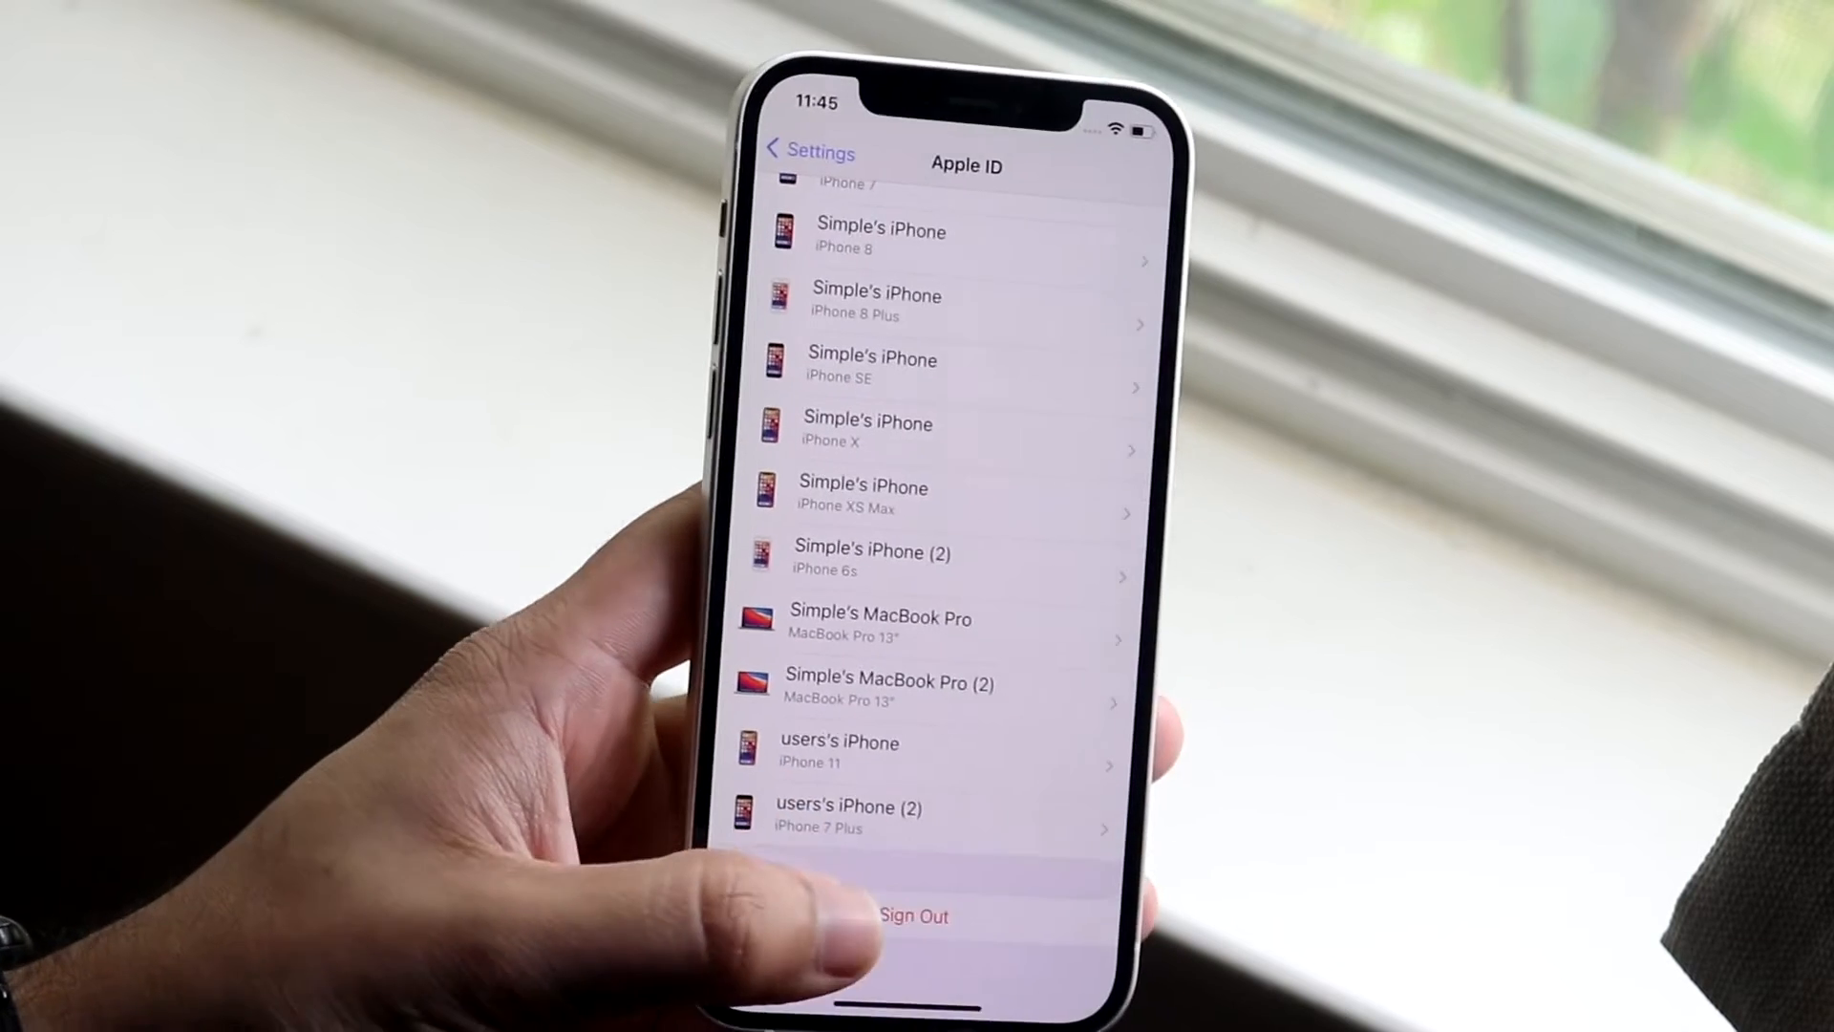
Sign out of the Apple ID so Settings offers 'Sign in to your iPhone'.
left_click(916, 915)
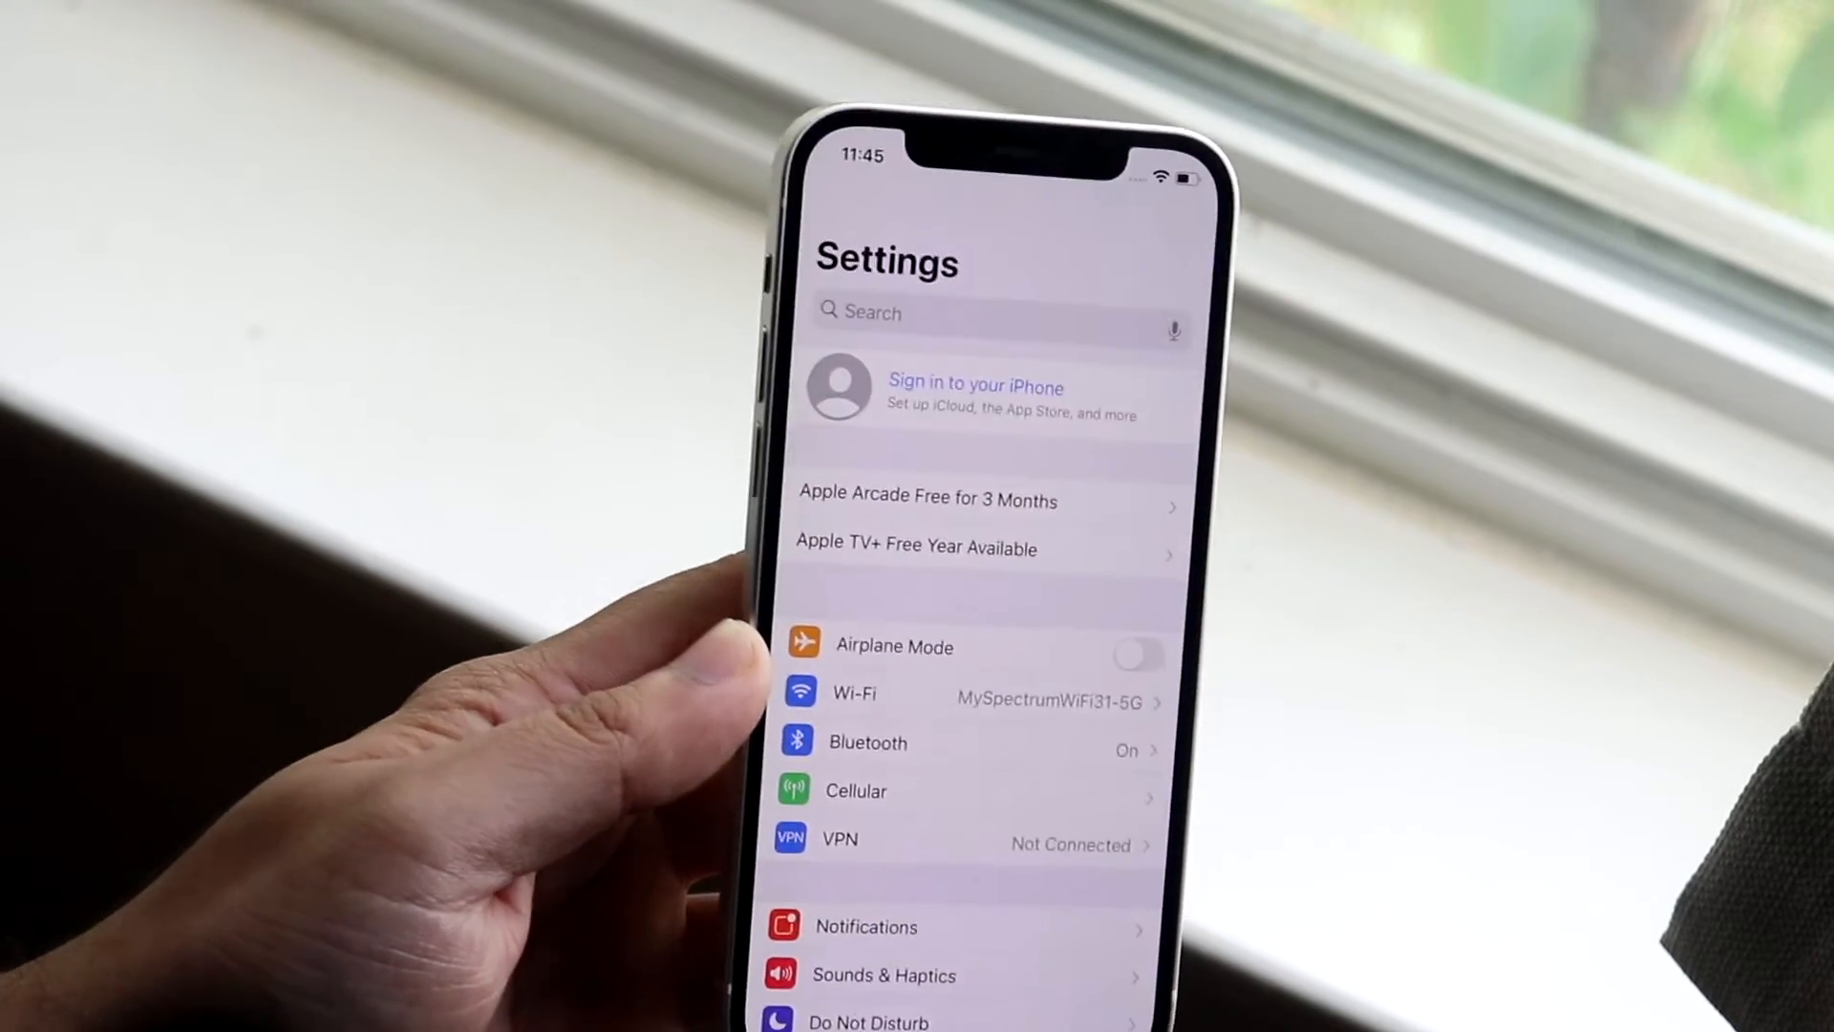
Leave Settings for the home screen and swipe to the next home page.
left_click(975, 387)
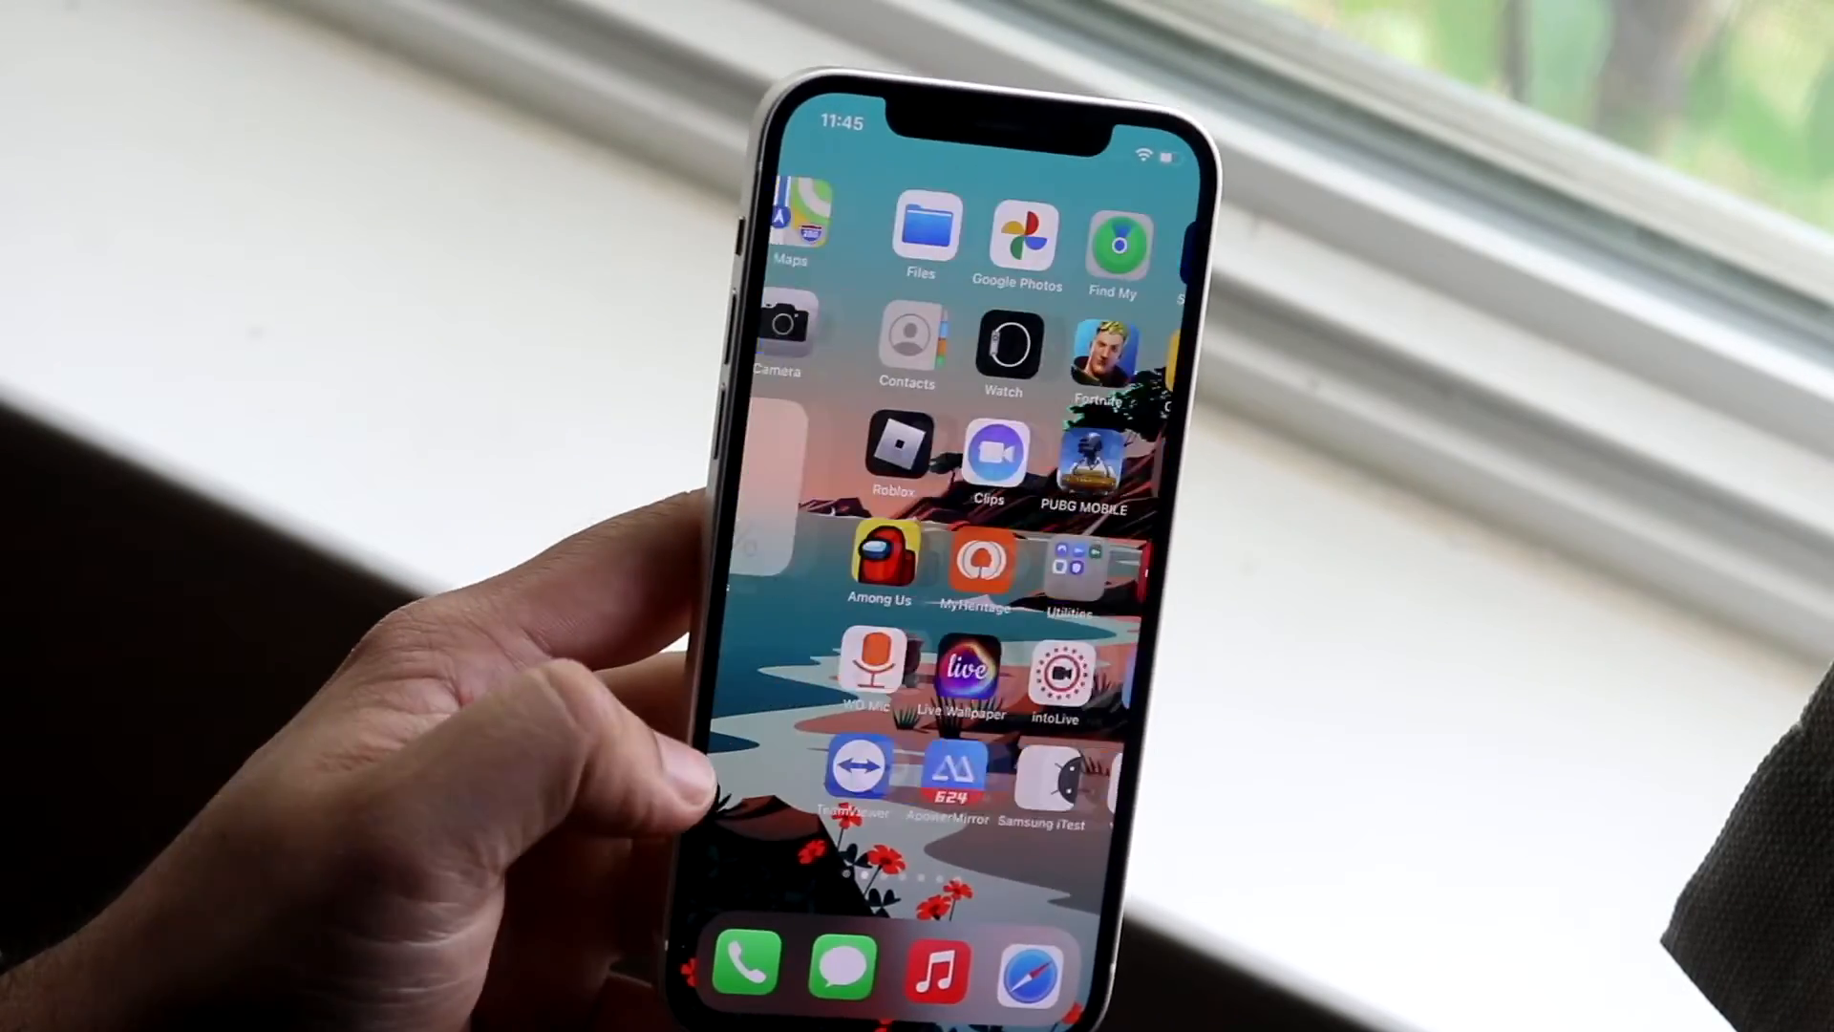
scroll("right", 3)
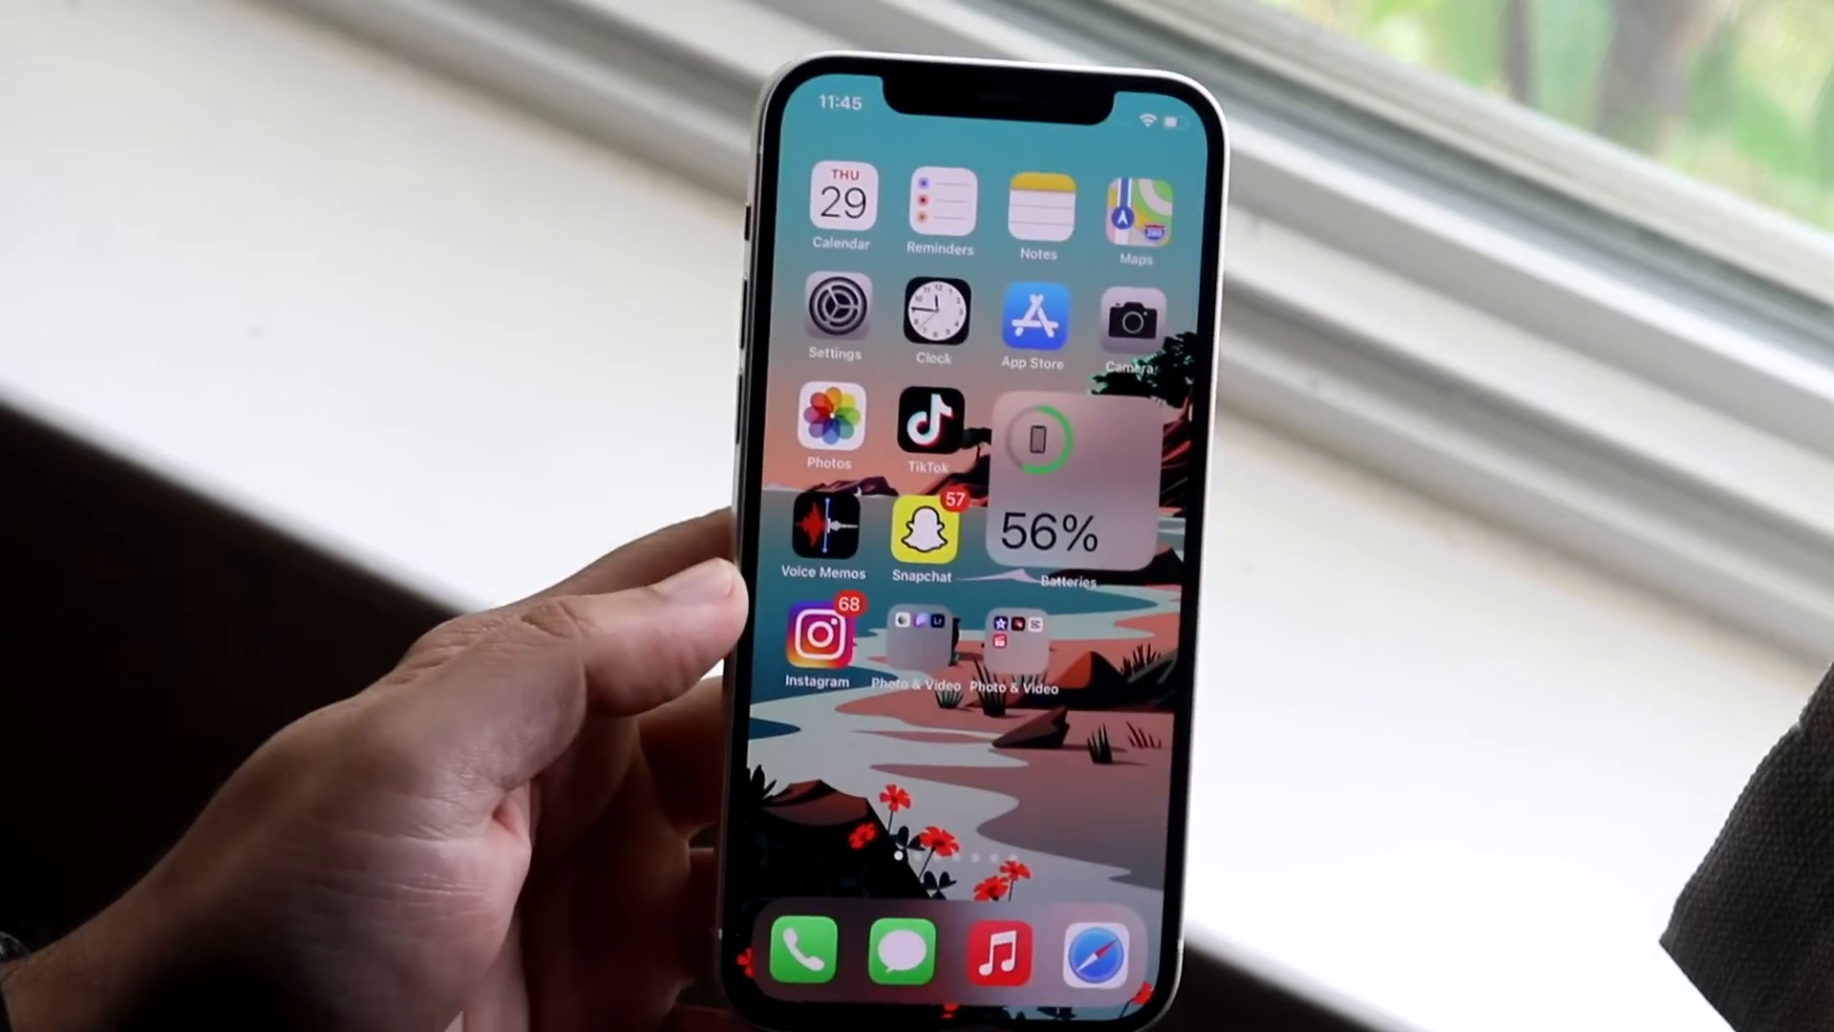